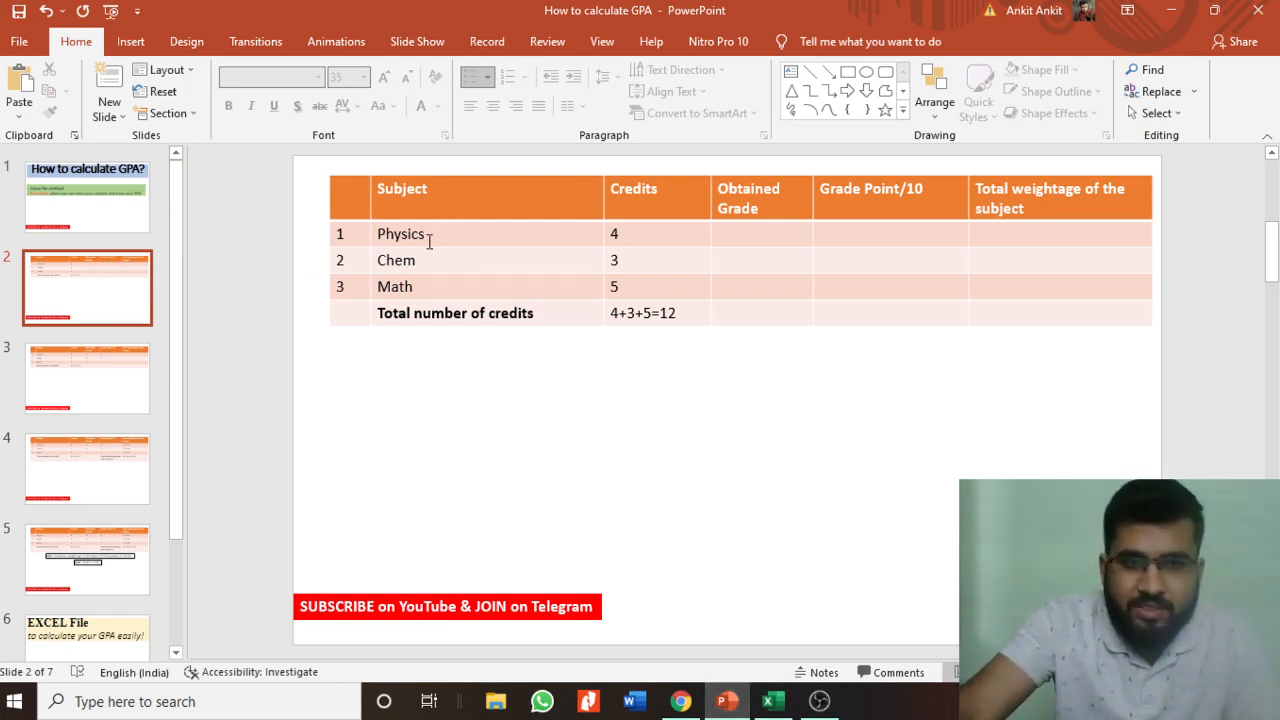
pyautogui.moveTo(428, 240)
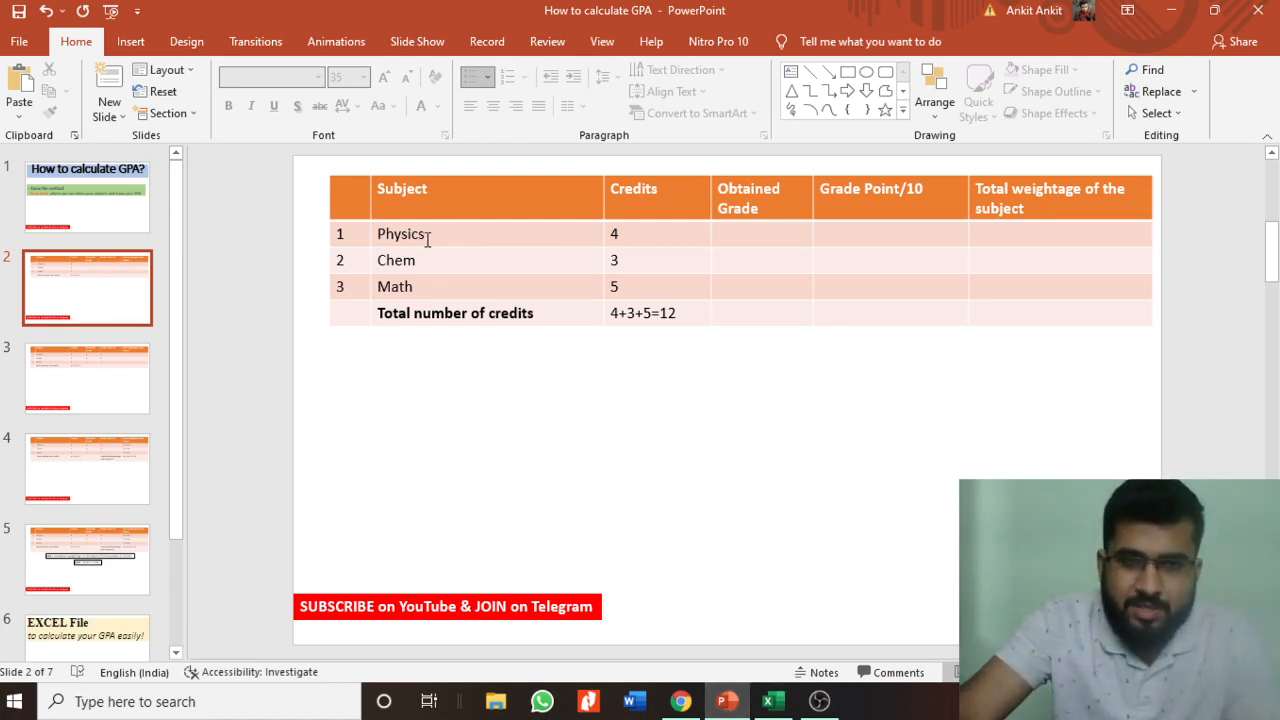
pyautogui.moveTo(435, 290)
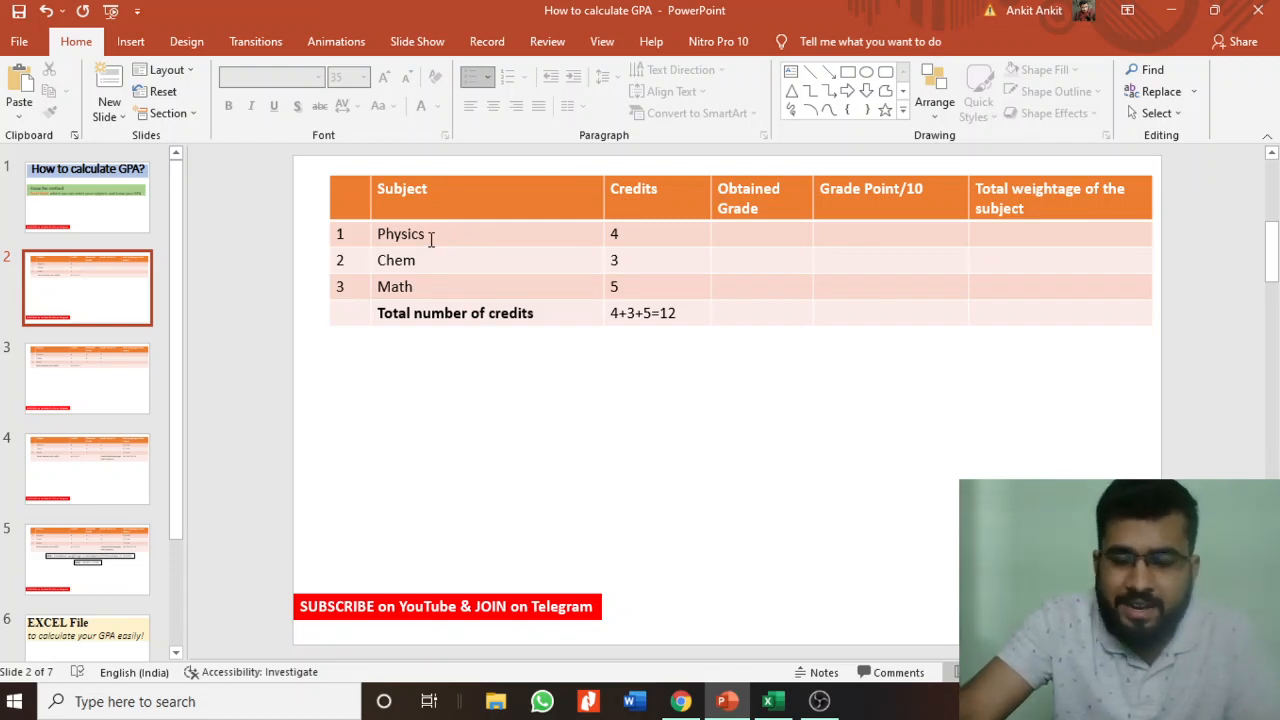
pyautogui.moveTo(437, 261)
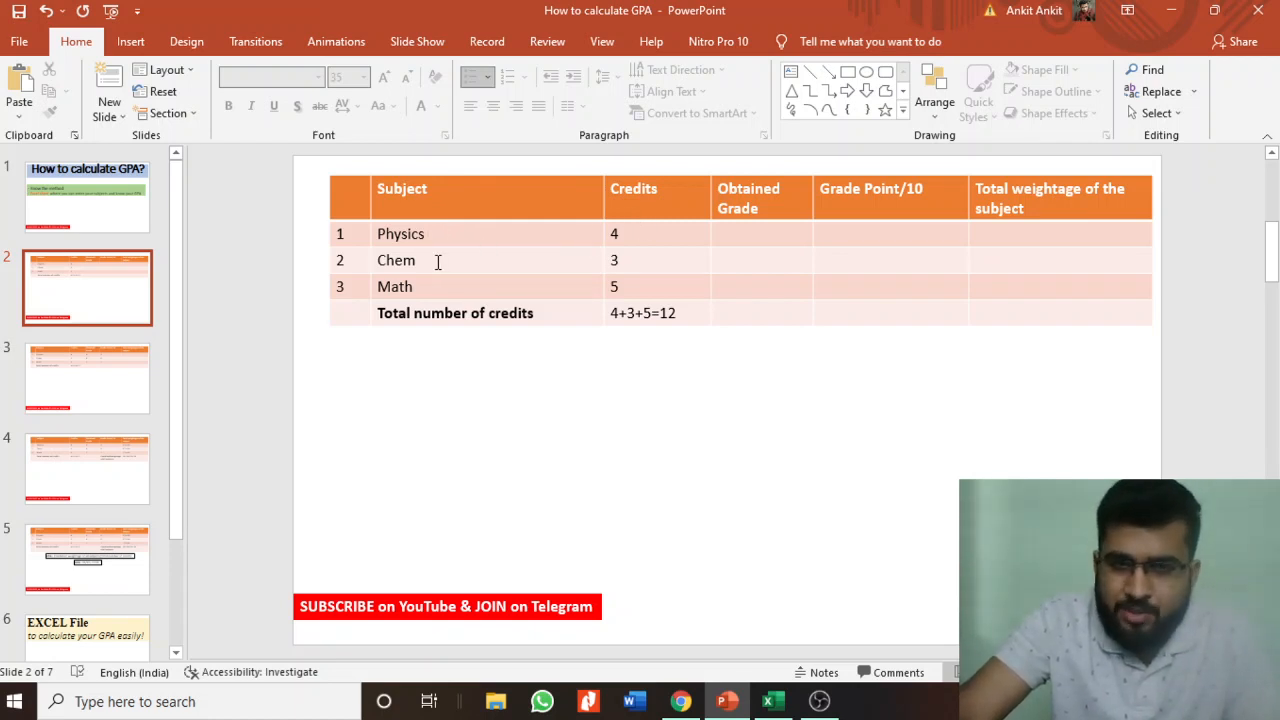
pyautogui.moveTo(463, 287)
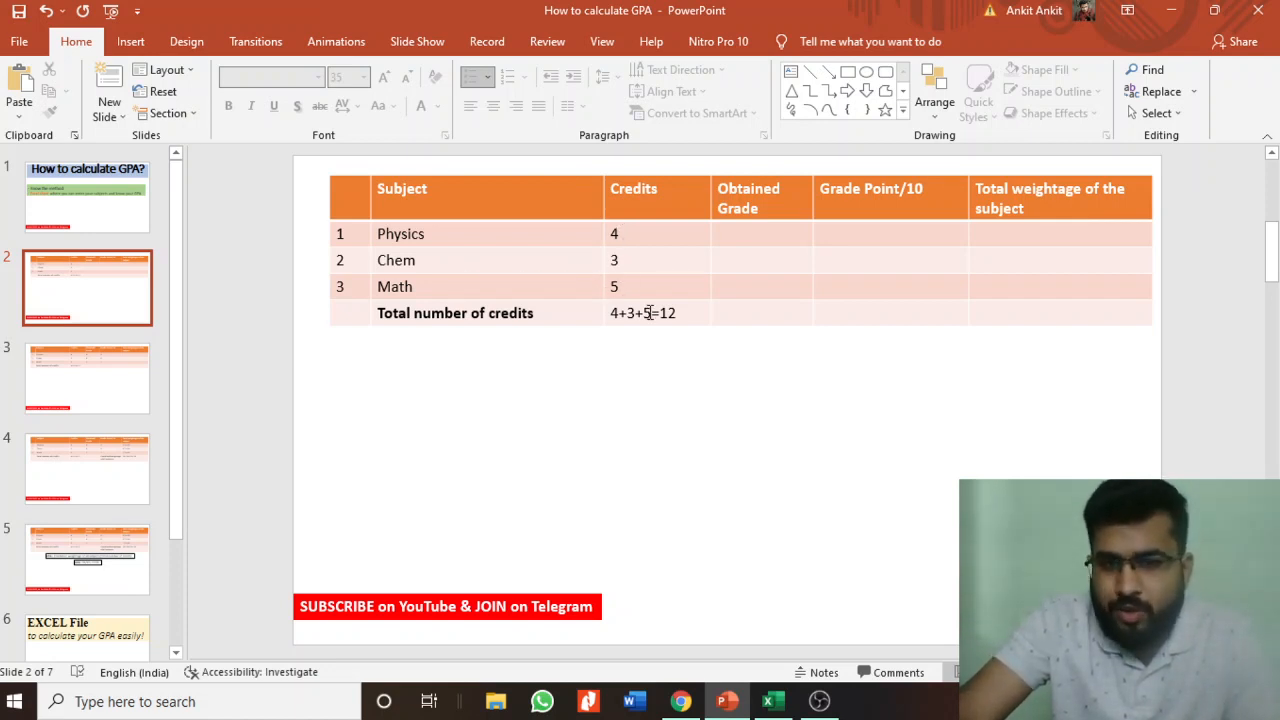
# Show slide 3 and select its table of grades A, B, C with points 9, 8, 7
pyautogui.click(87, 378)
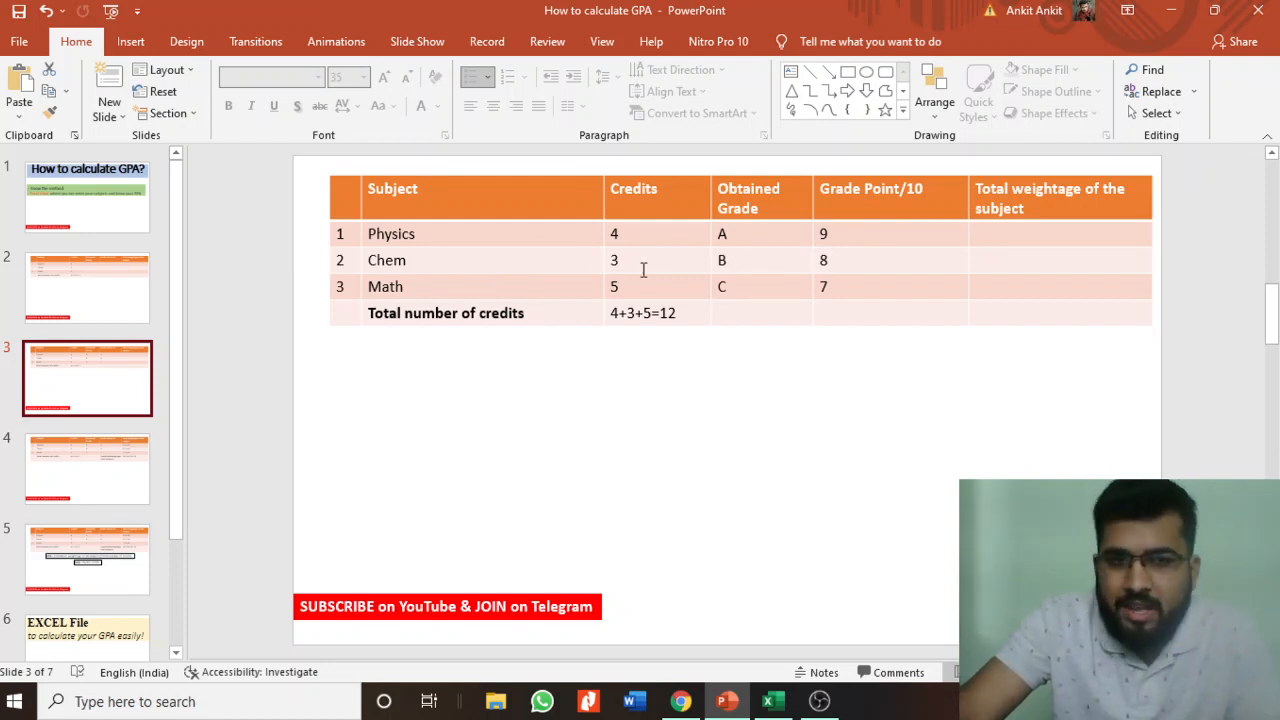
pyautogui.click(840, 286)
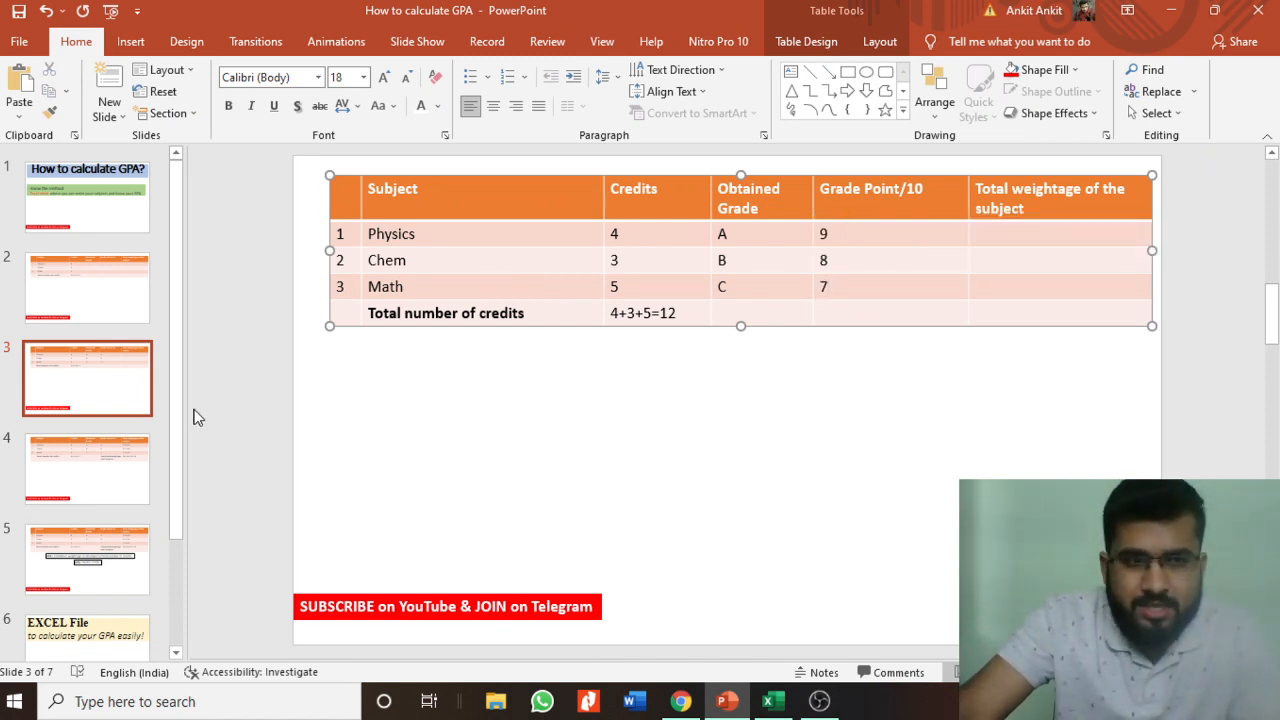
# Show slide 4's subject weightage table and enter the table for editing
pyautogui.click(87, 468)
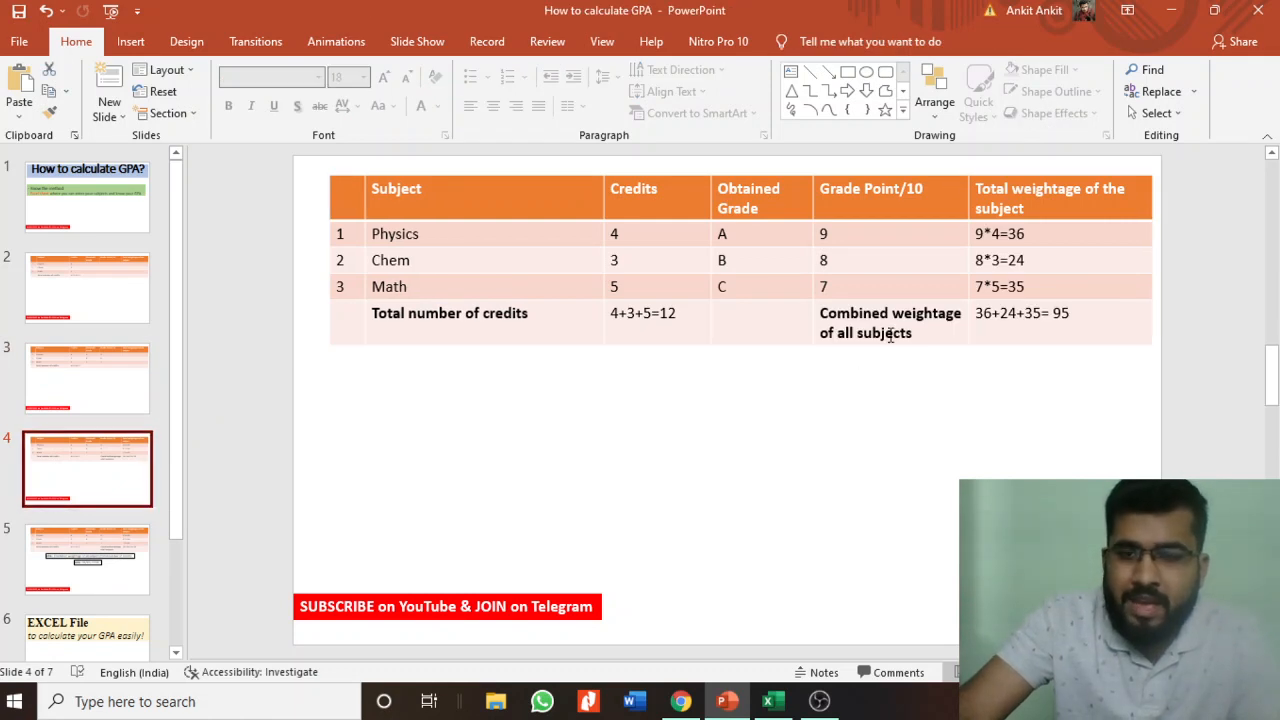
pyautogui.moveTo(1050, 230)
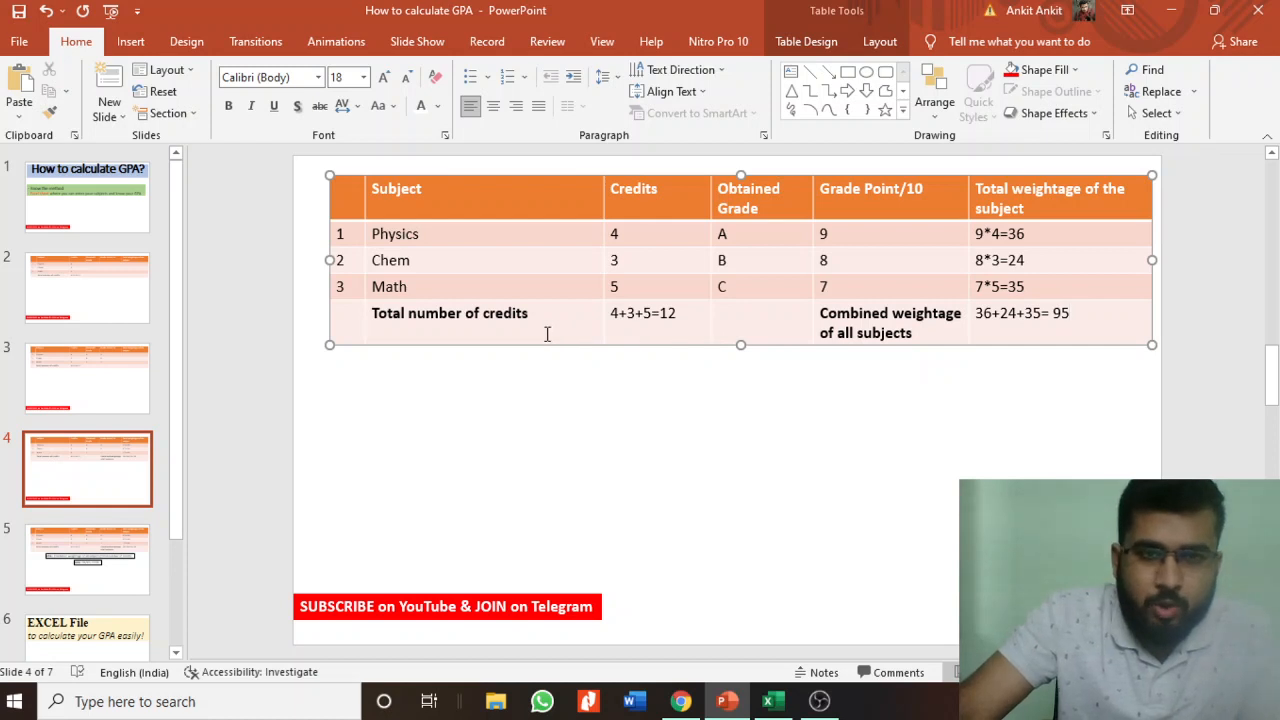
pyautogui.moveTo(647, 305)
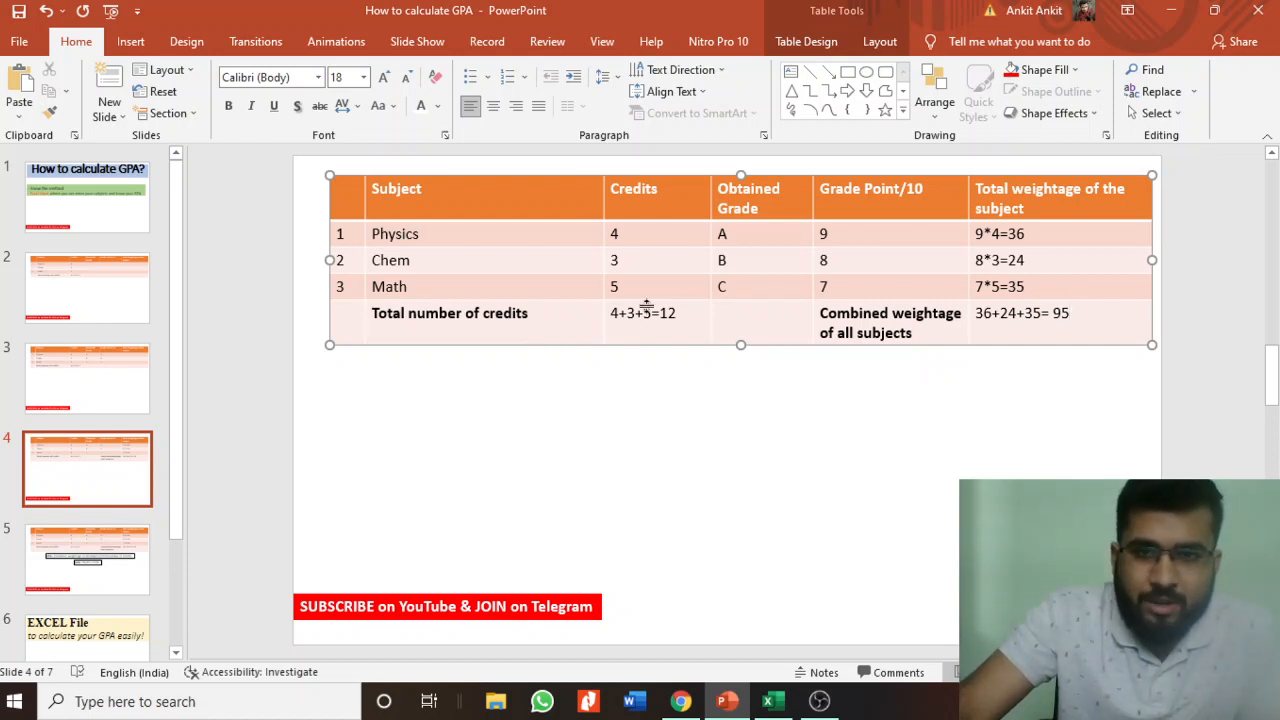
pyautogui.doubleClick(642, 312)
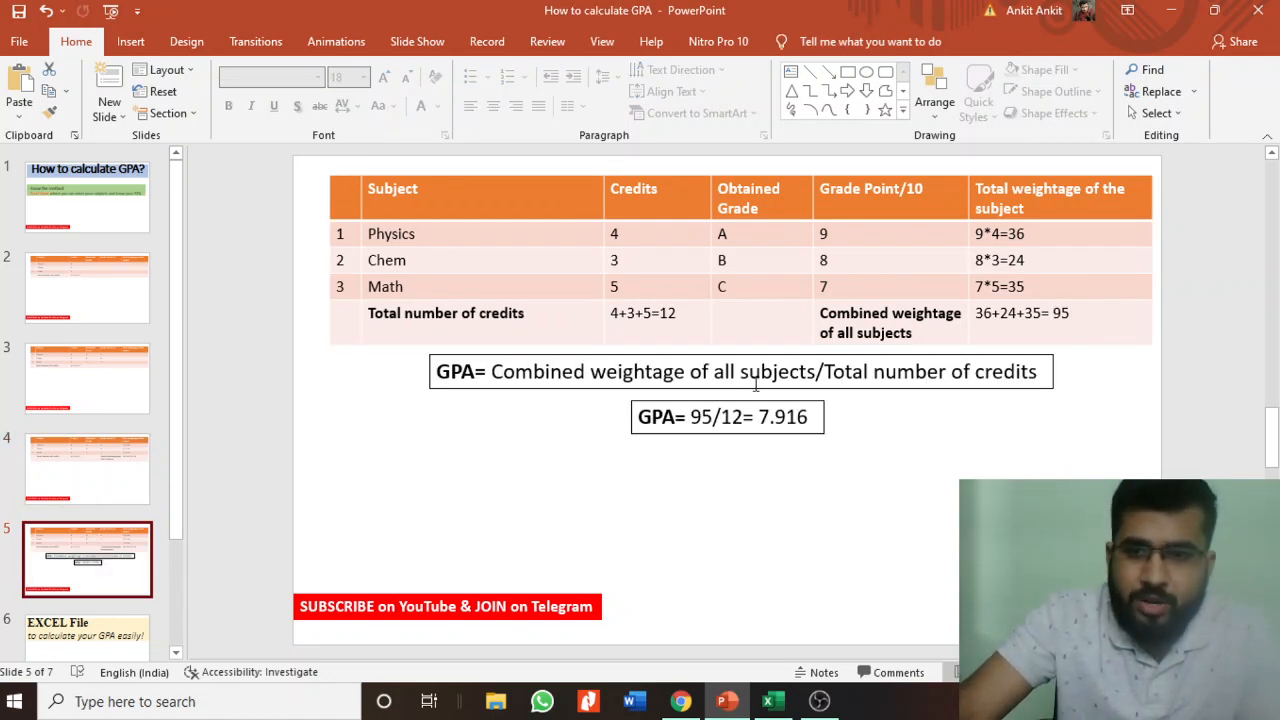
pyautogui.moveTo(926, 331)
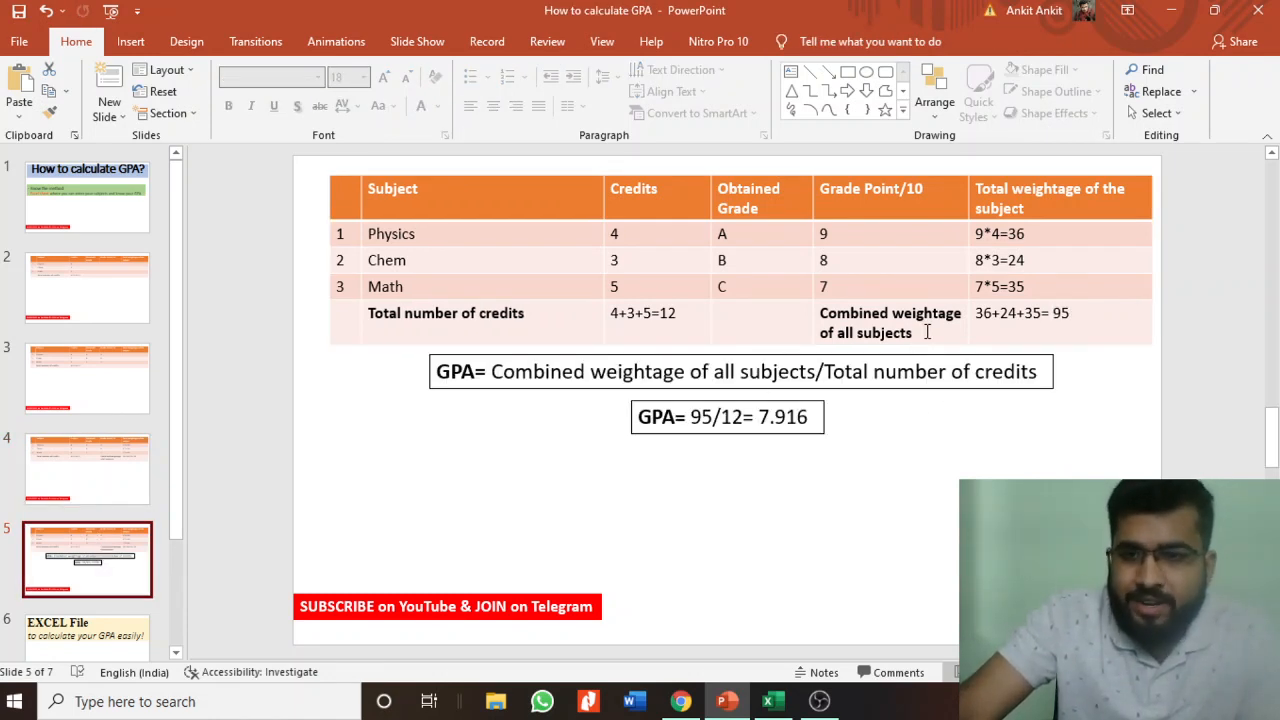
# Show slide 6, 'EXCEL File to calculate your GPA easily!'
pyautogui.click(1055, 313)
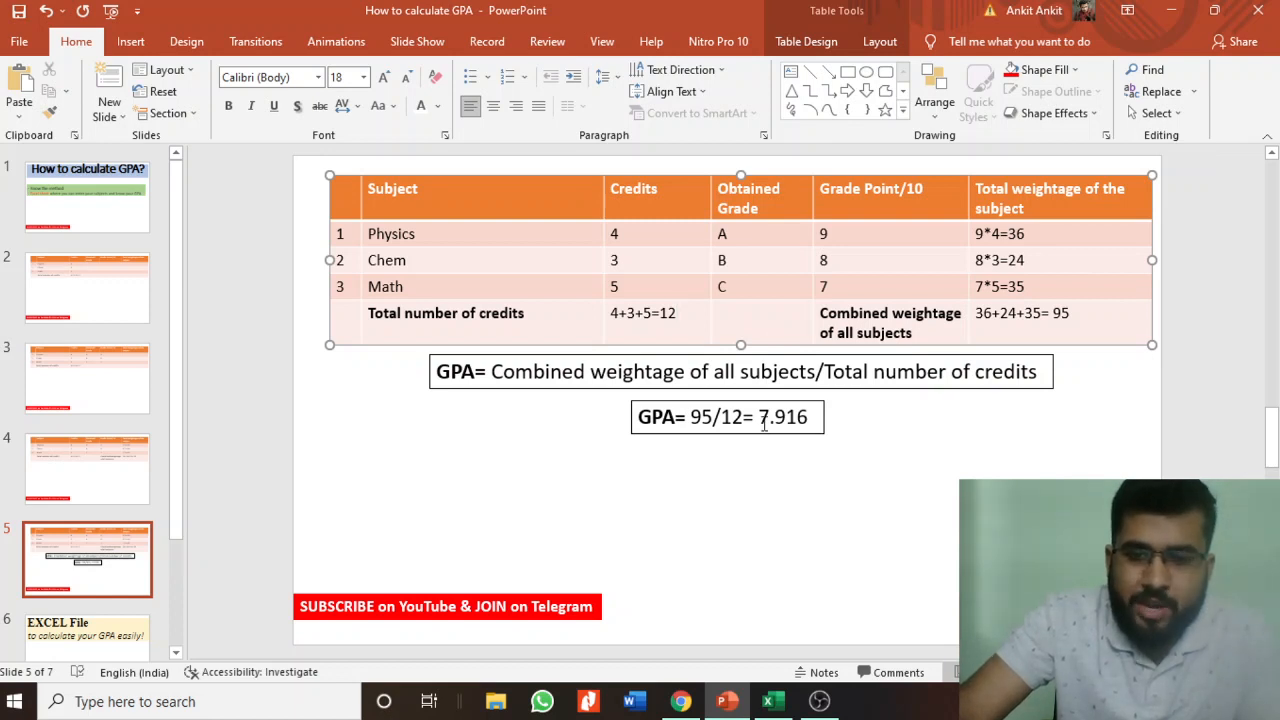
pyautogui.click(675, 313)
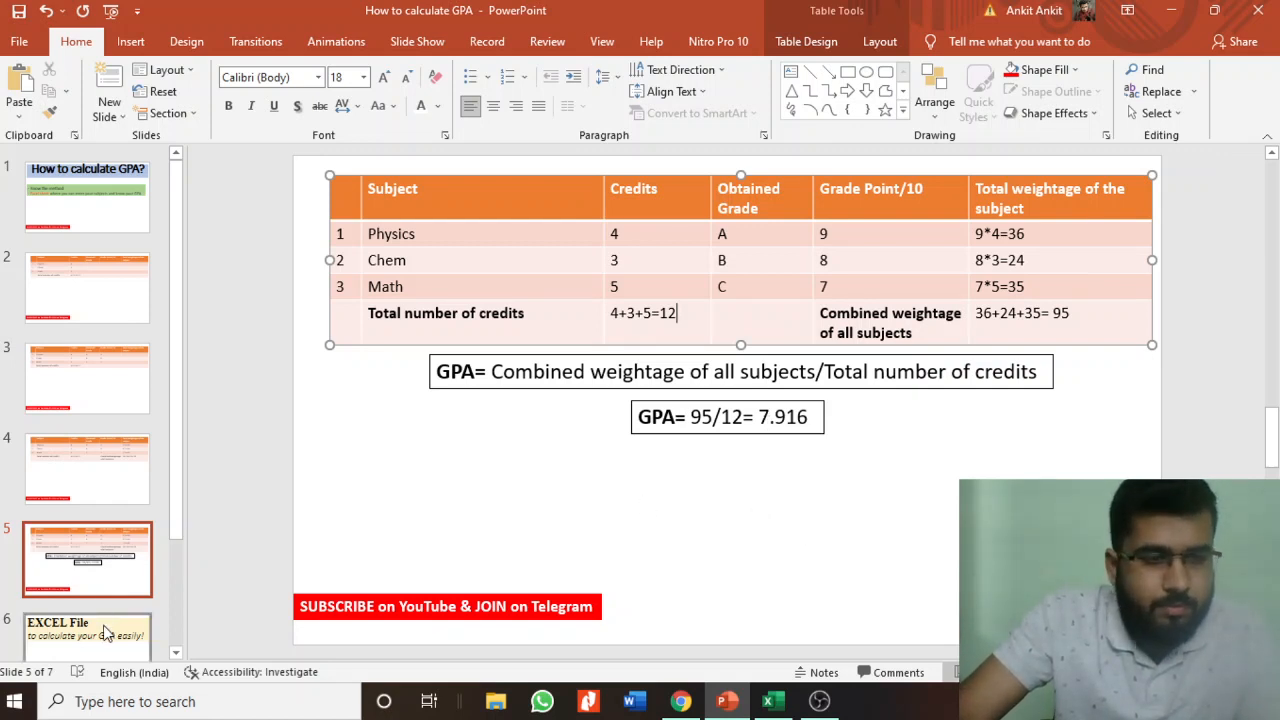
pyautogui.click(87, 635)
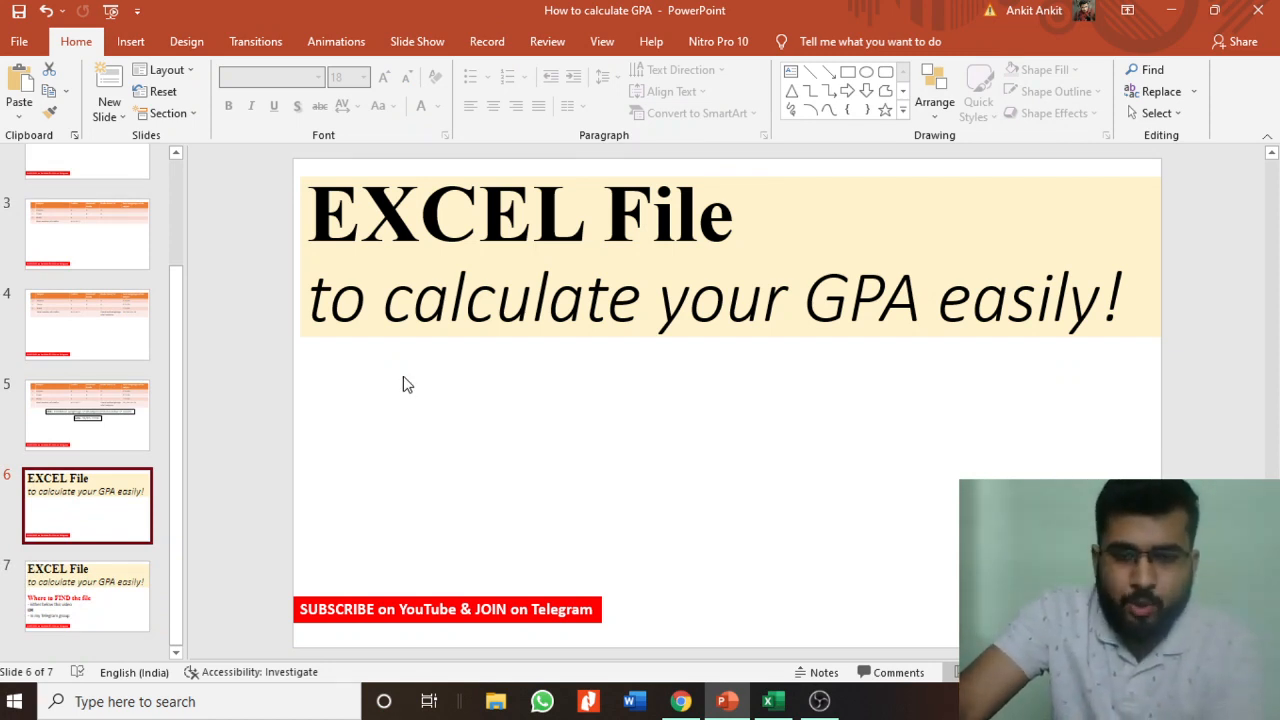
pyautogui.moveTo(398, 387)
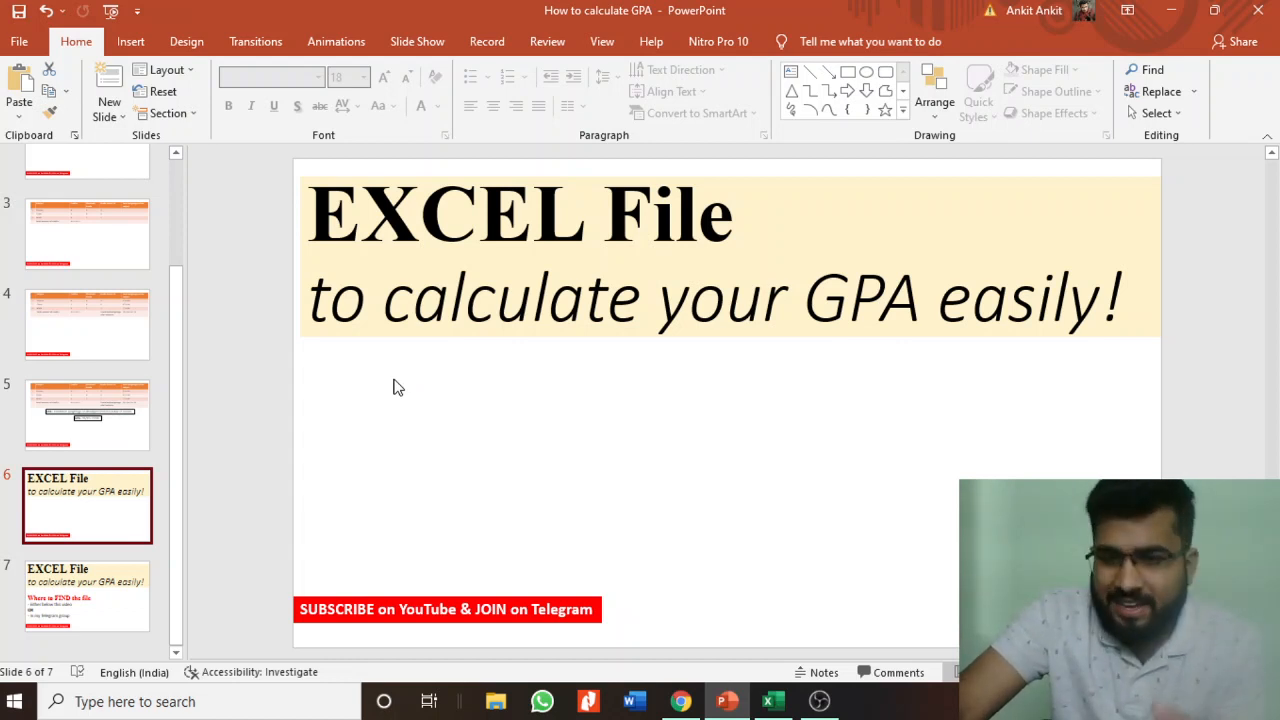
pyautogui.moveTo(405, 390)
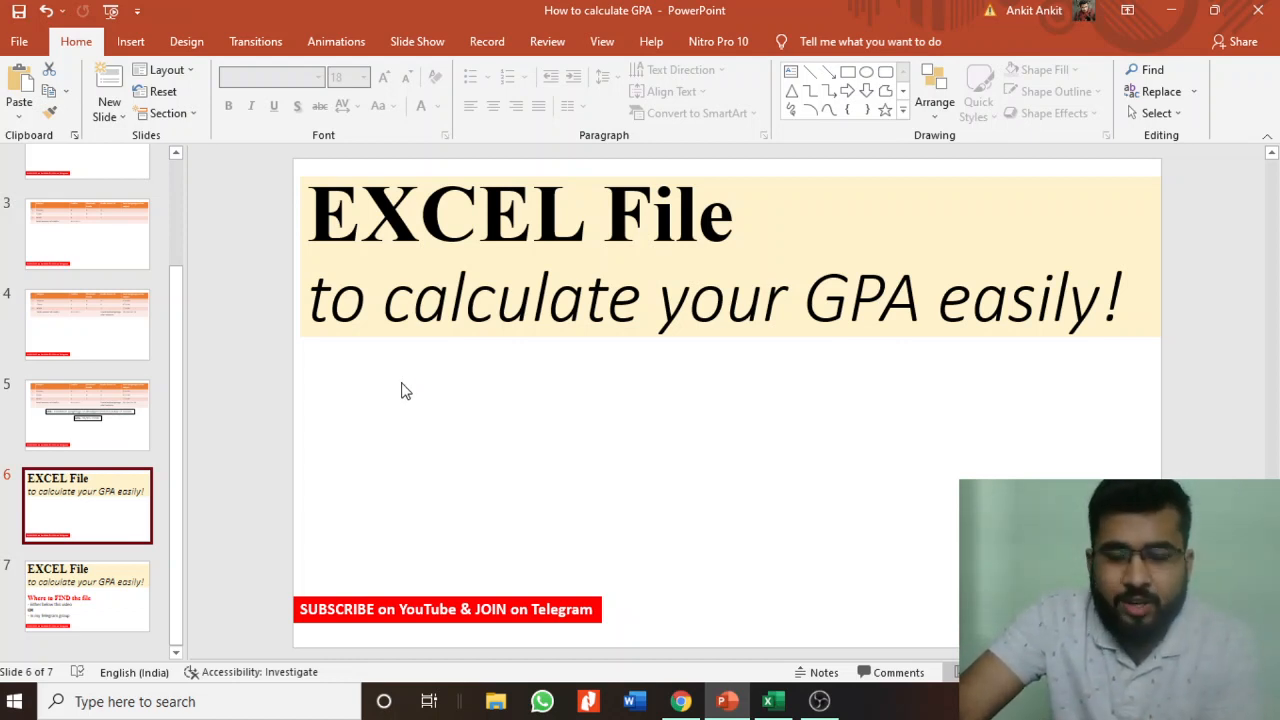
pyautogui.moveTo(278, 610)
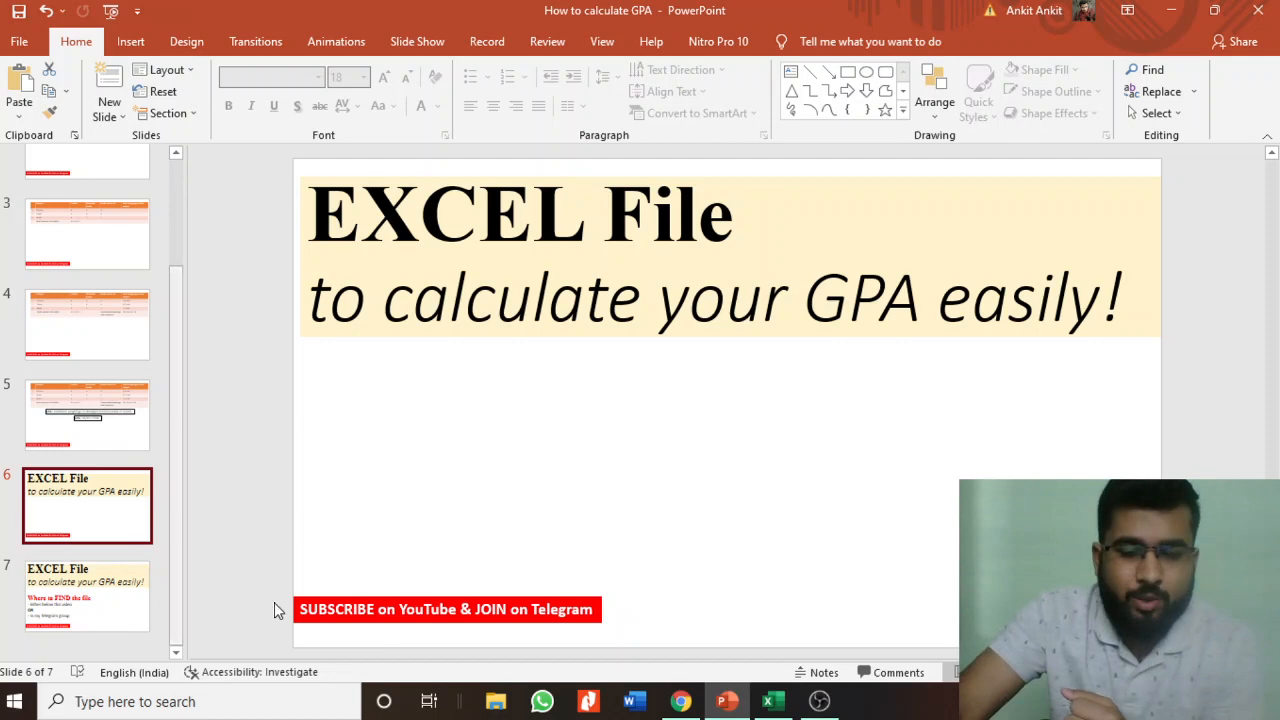
pyautogui.click(771, 700)
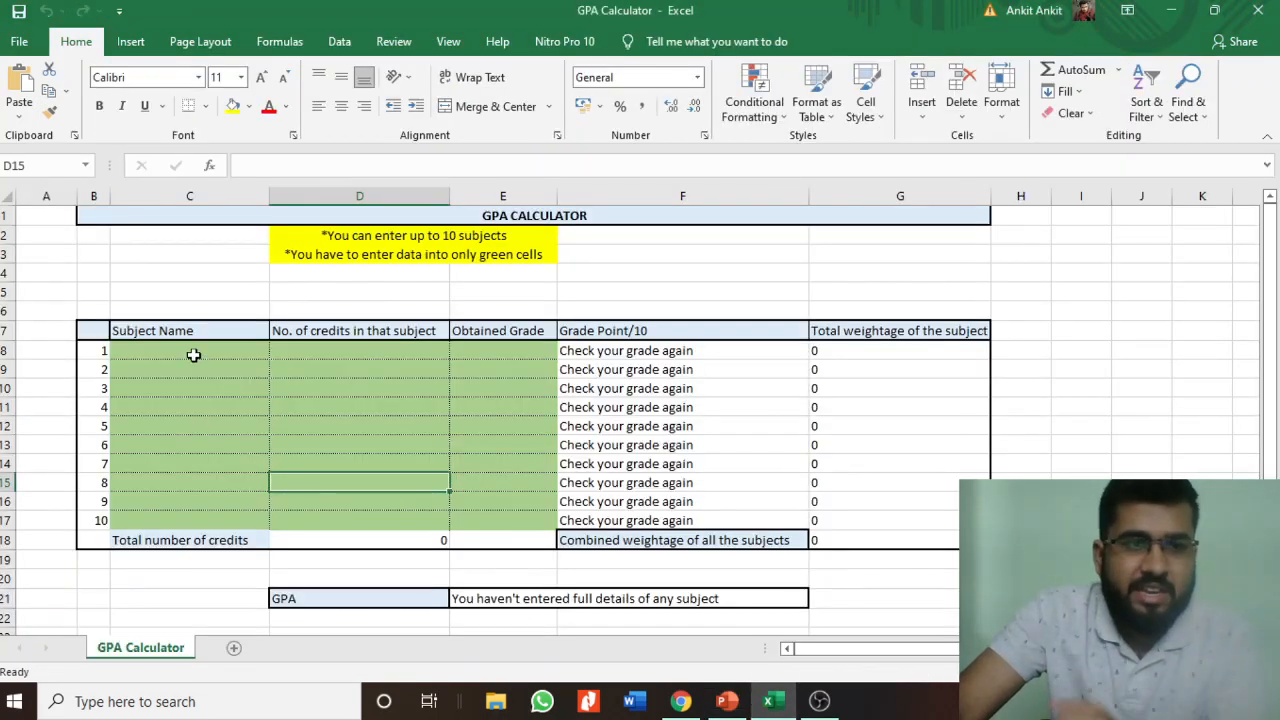
# Enter Physics with 5 credits and grade A in row 8 of the GPA Calculator
pyautogui.click(307, 350)
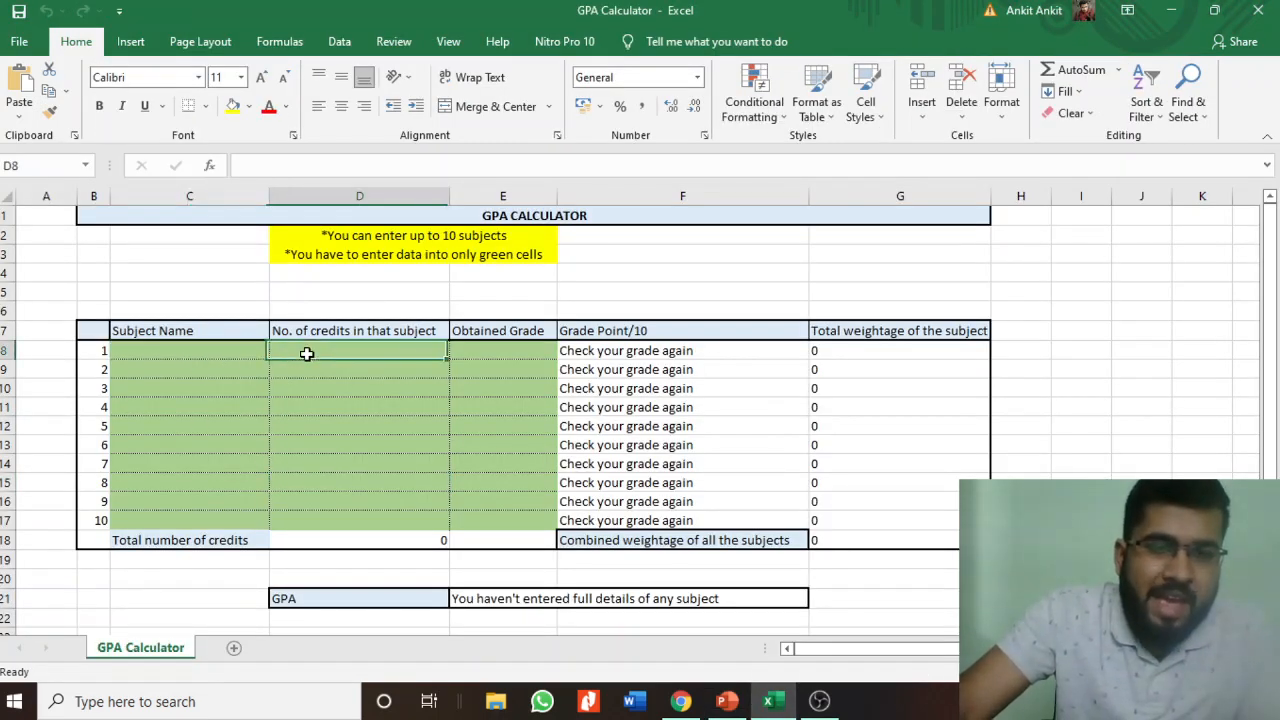
pyautogui.moveTo(332, 350)
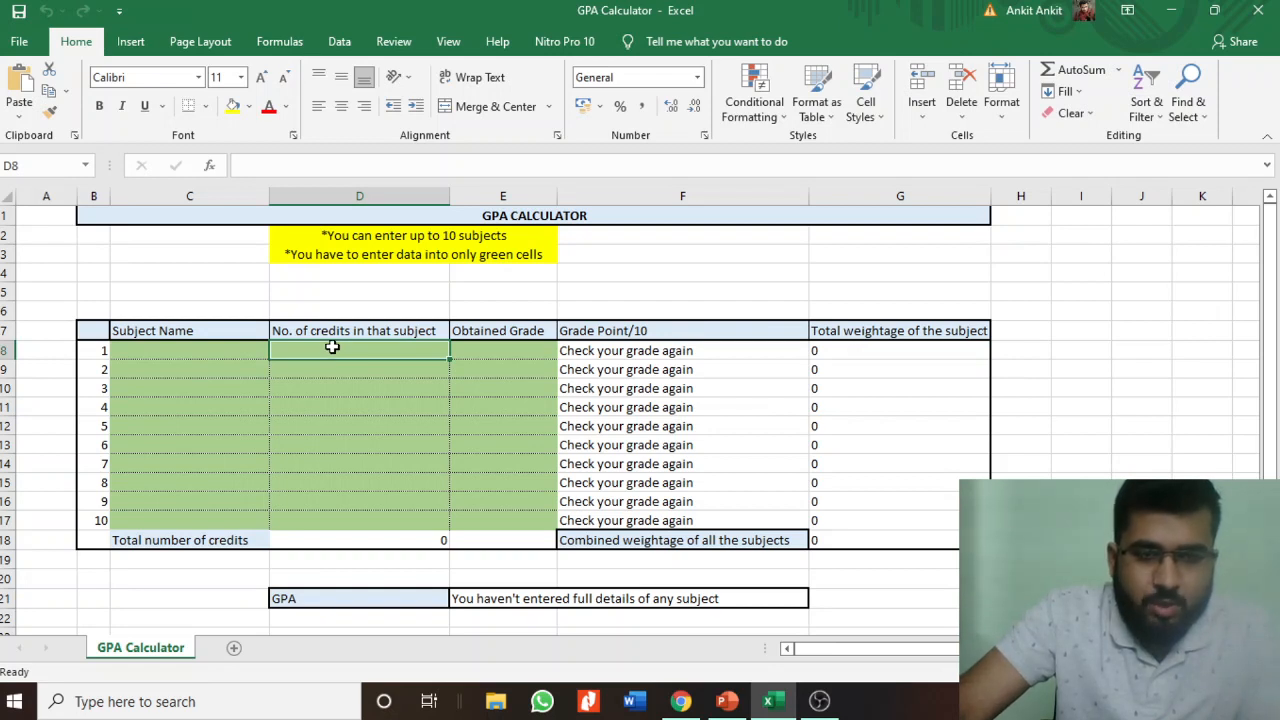
pyautogui.click(495, 350)
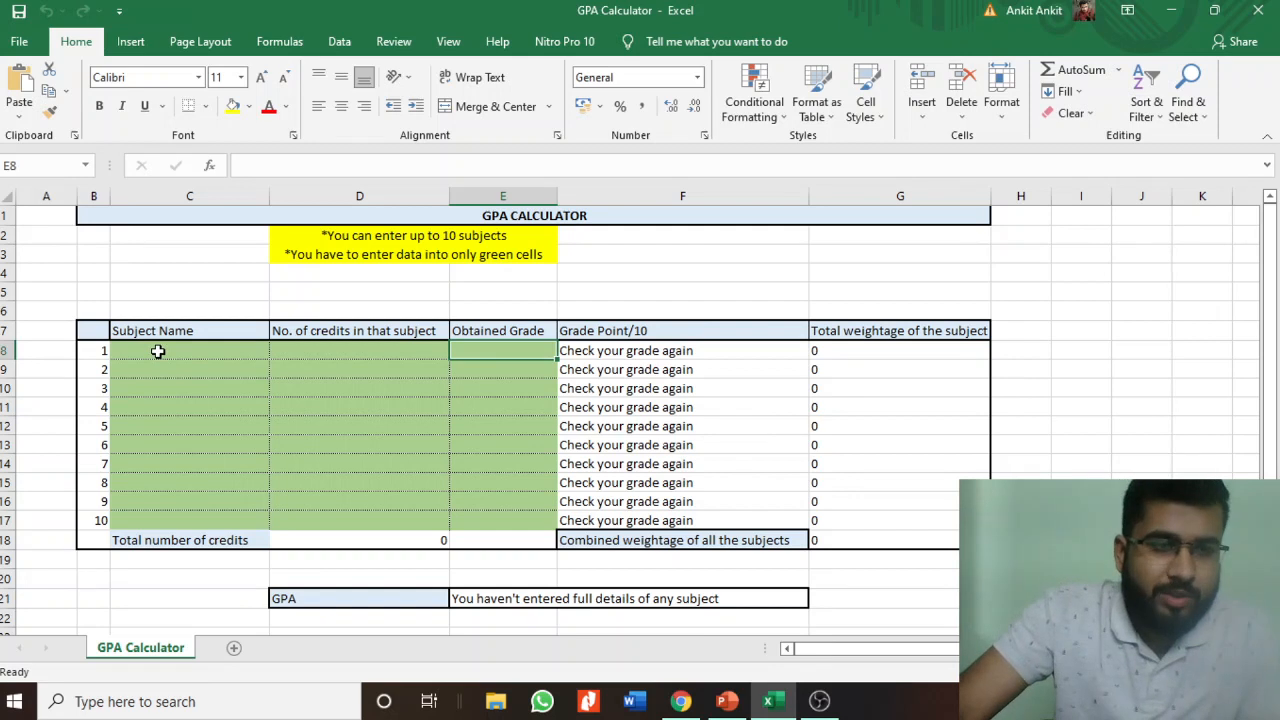
pyautogui.click(188, 350)
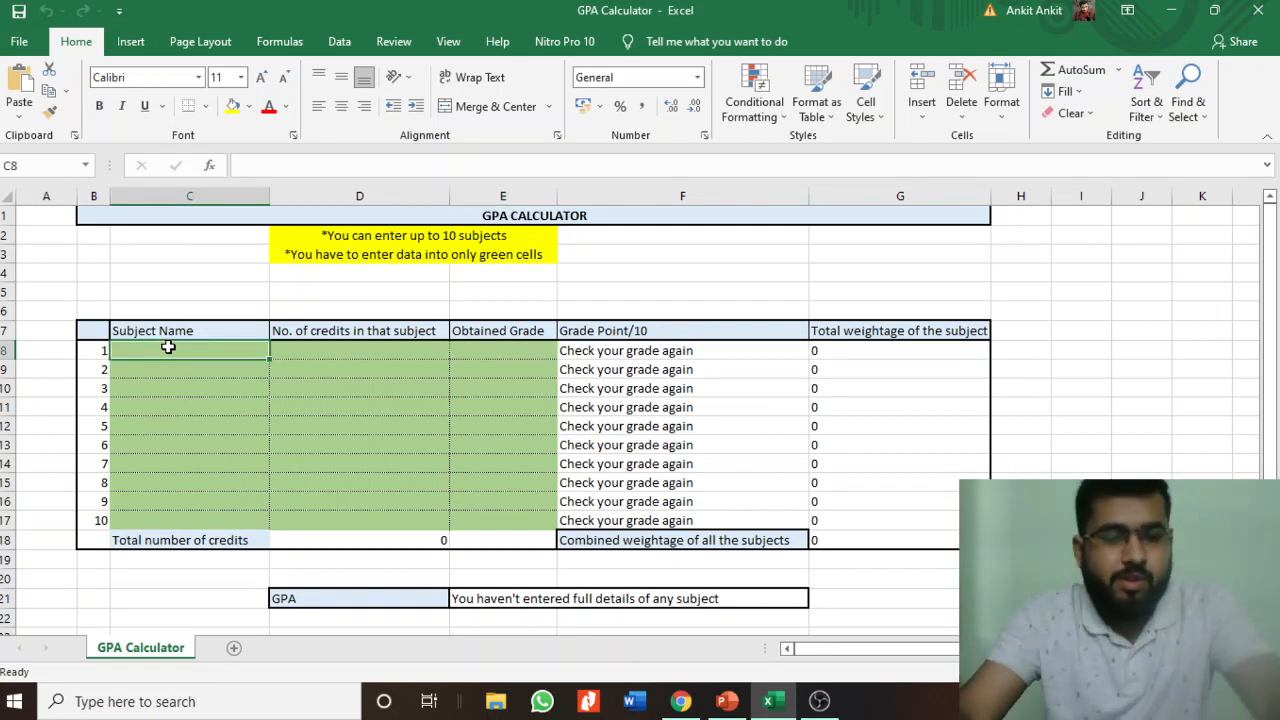
pyautogui.write('Physics')
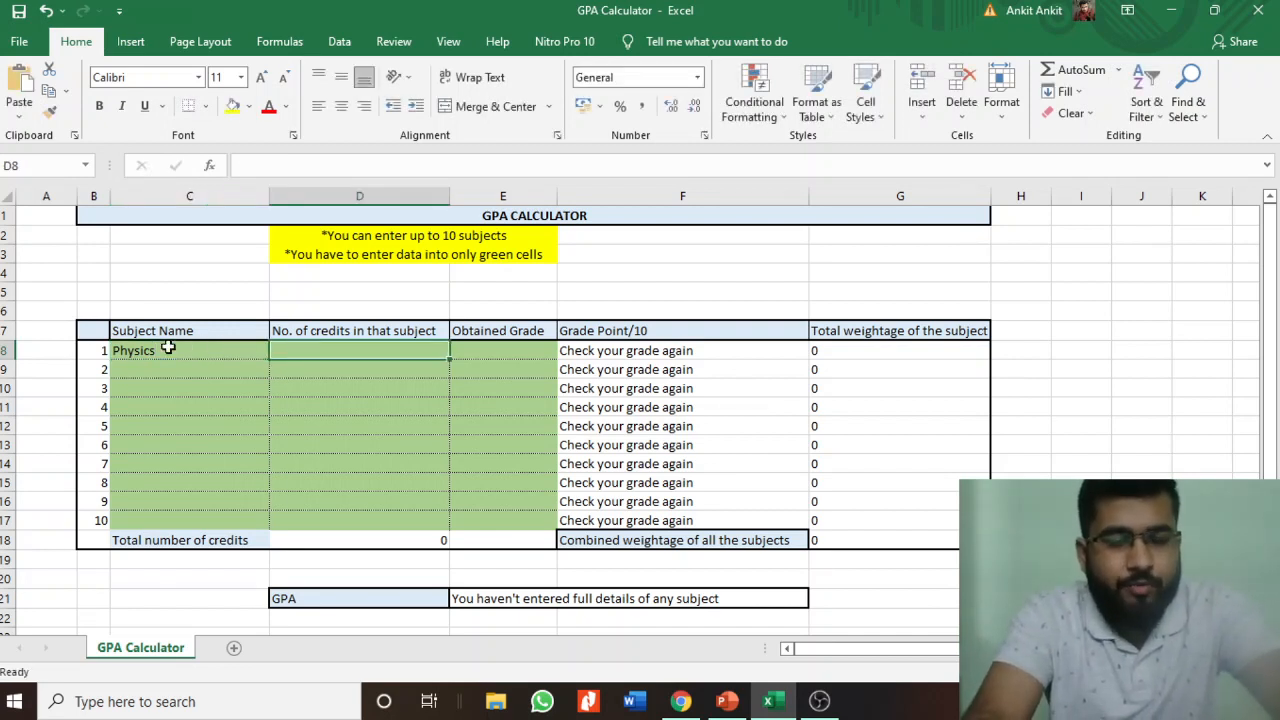
pyautogui.write('5')
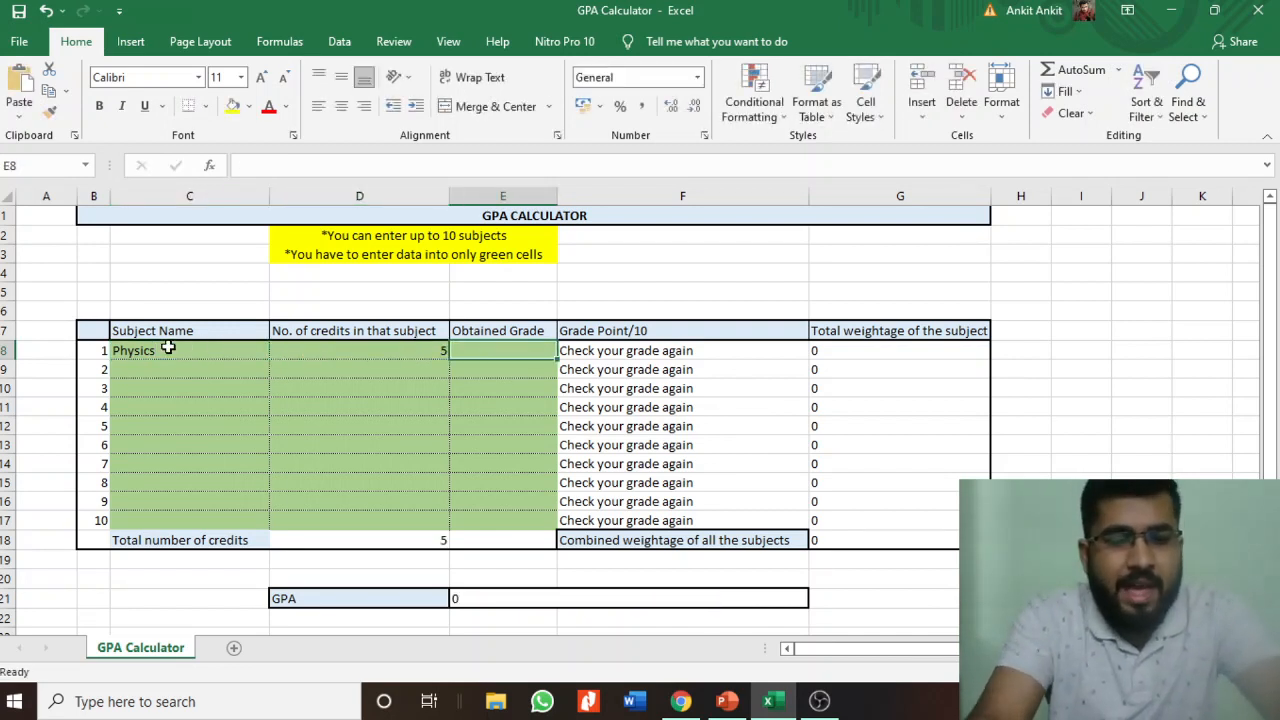
pyautogui.write('A')
pyautogui.click(189, 369)
pyautogui.write('C')
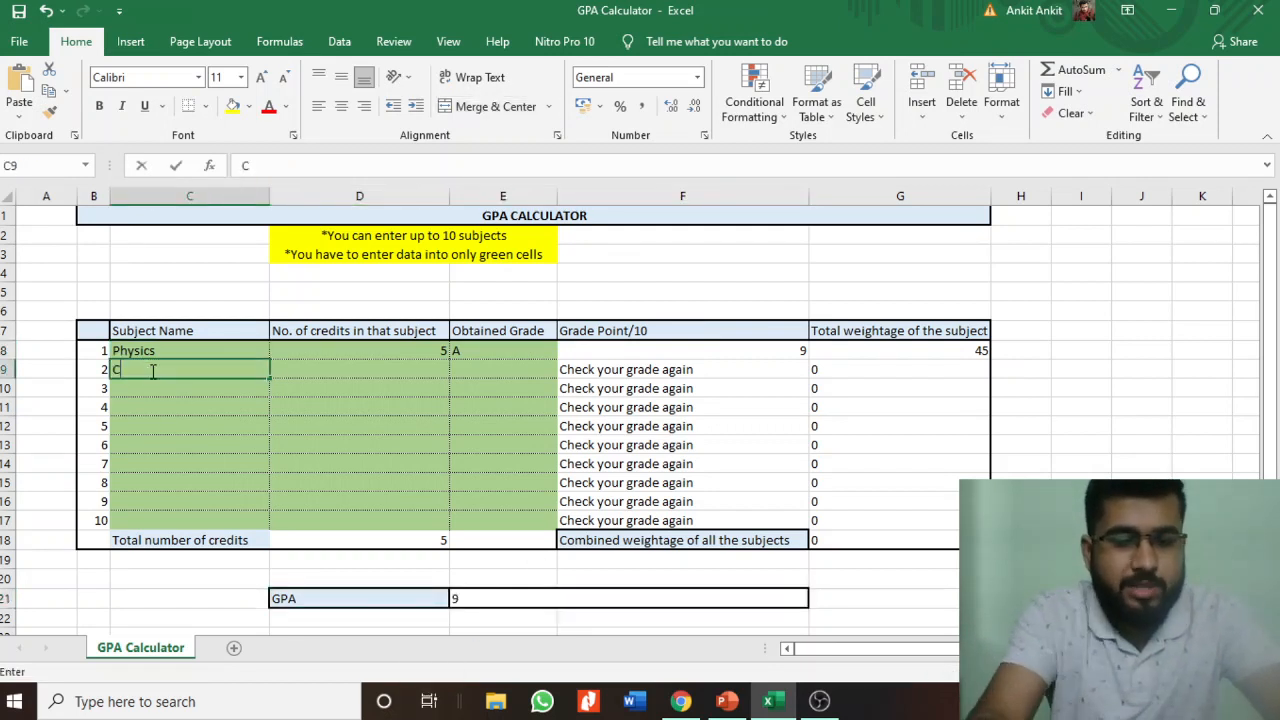
# Enter Chemistry, 4 credits, grade B in row 9, giving GPA 8.5556, then return to PowerPoint
pyautogui.write('hemistry')
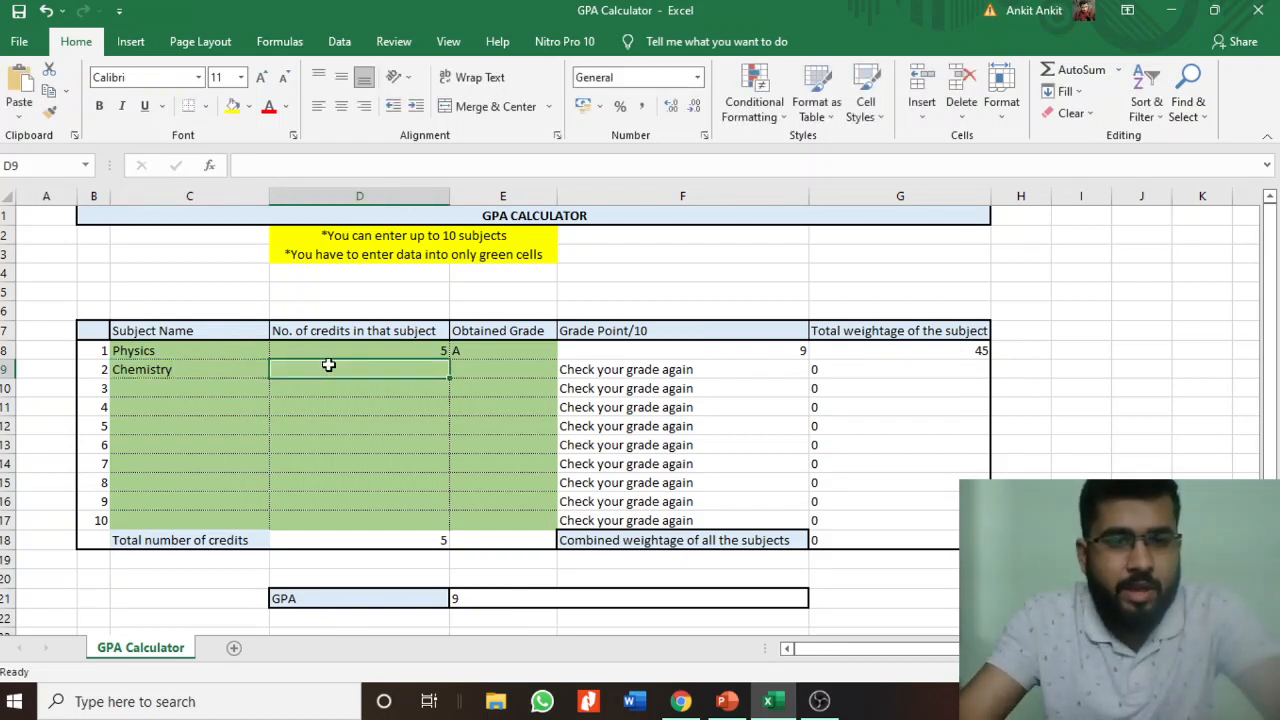
pyautogui.write('4')
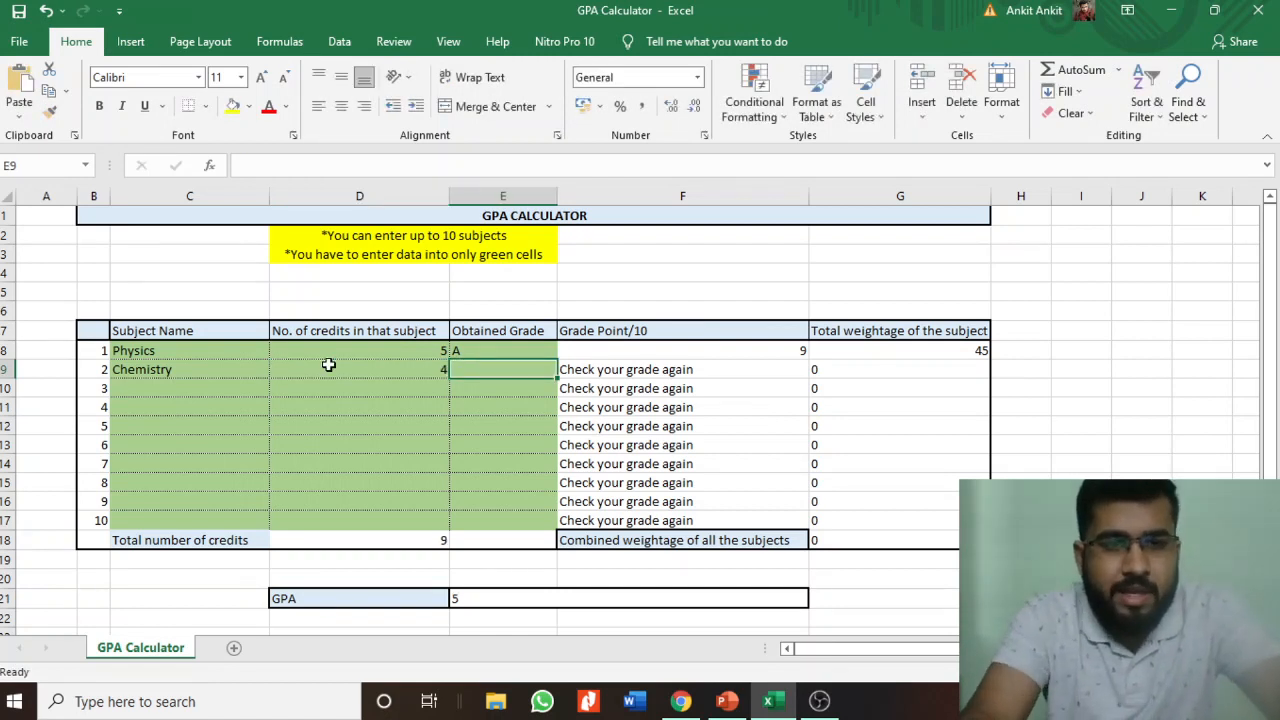
pyautogui.write('B')
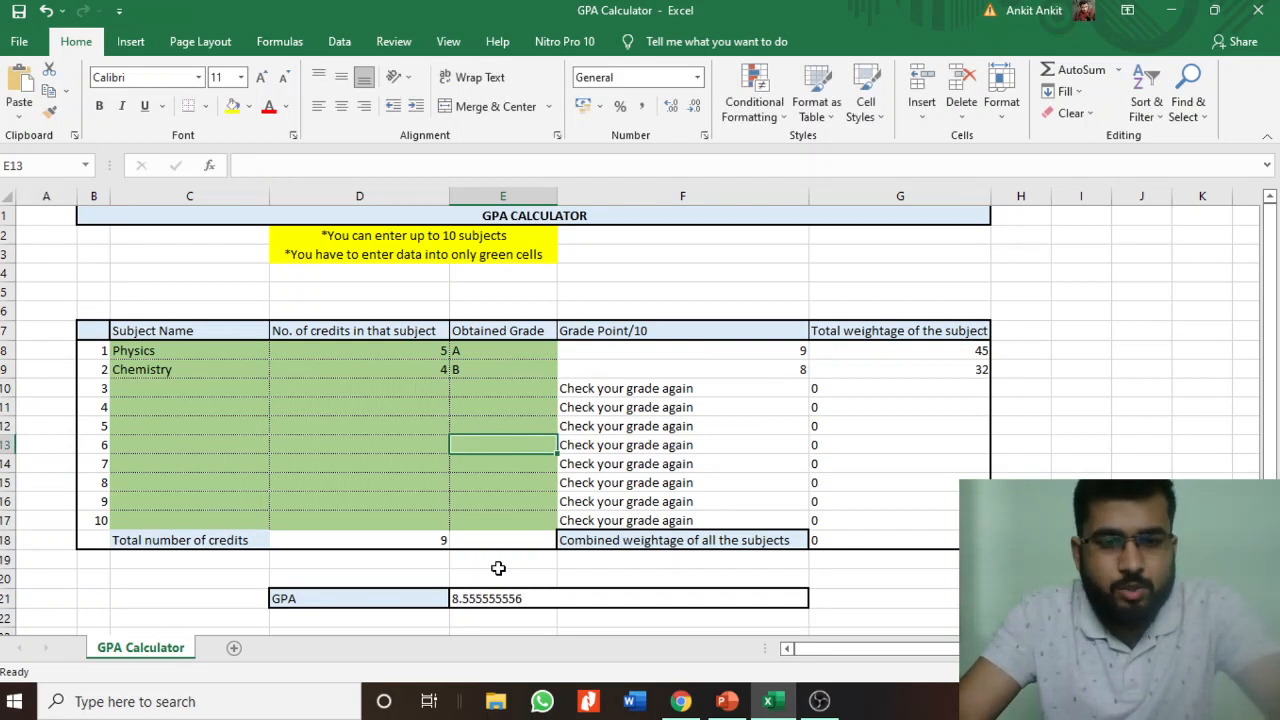
pyautogui.moveTo(373, 597)
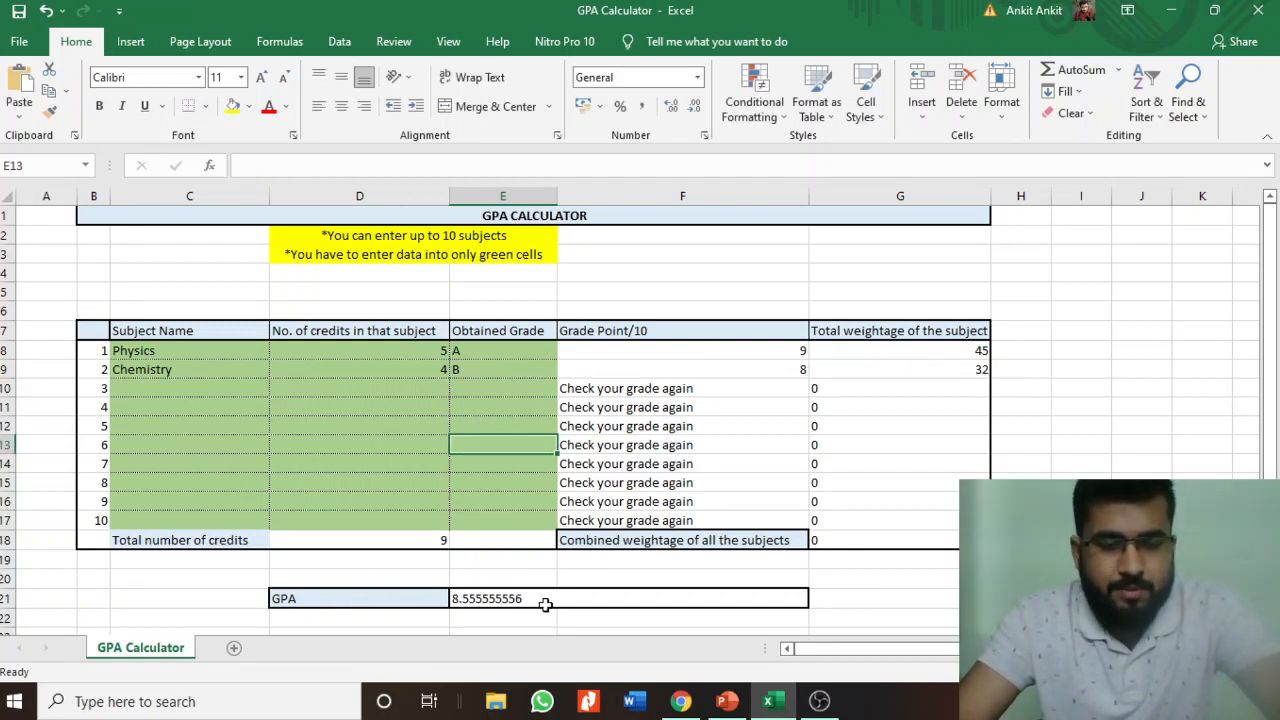
pyautogui.click(726, 701)
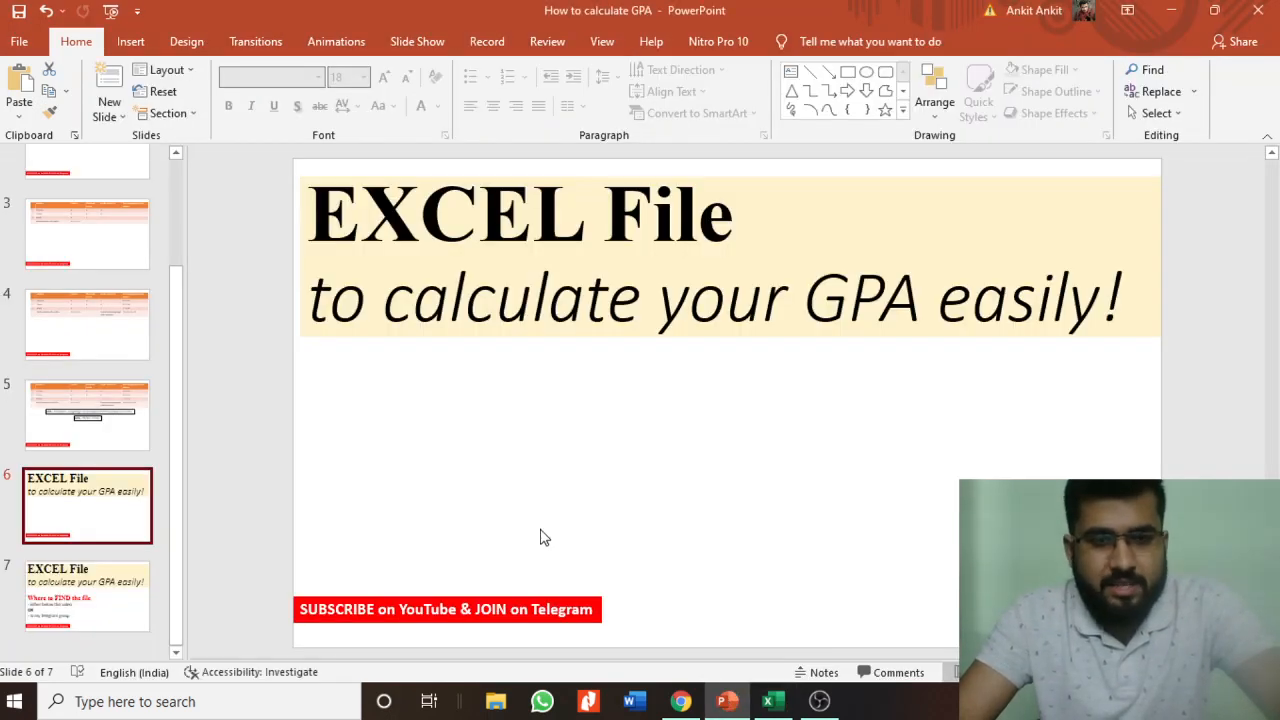